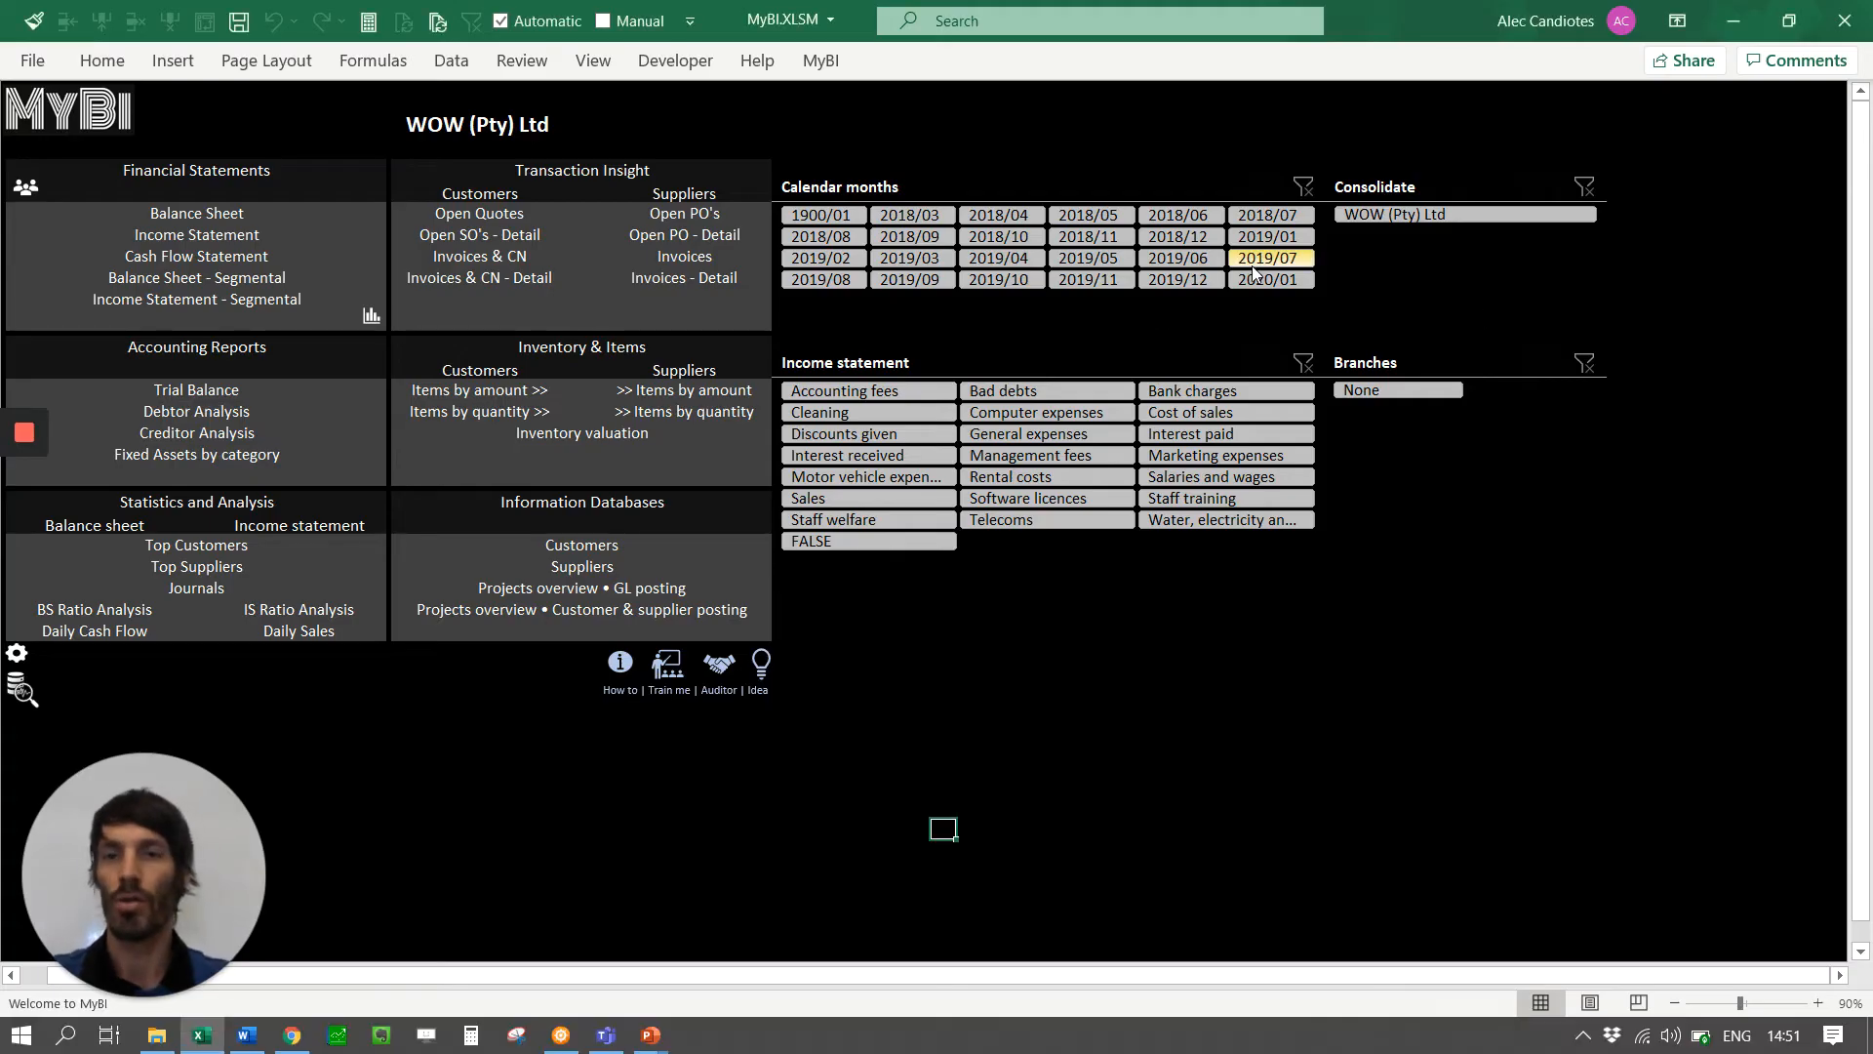
Try choosing a calendar month on the protected MyBI menu sheet, triggering the warning.
click(1182, 279)
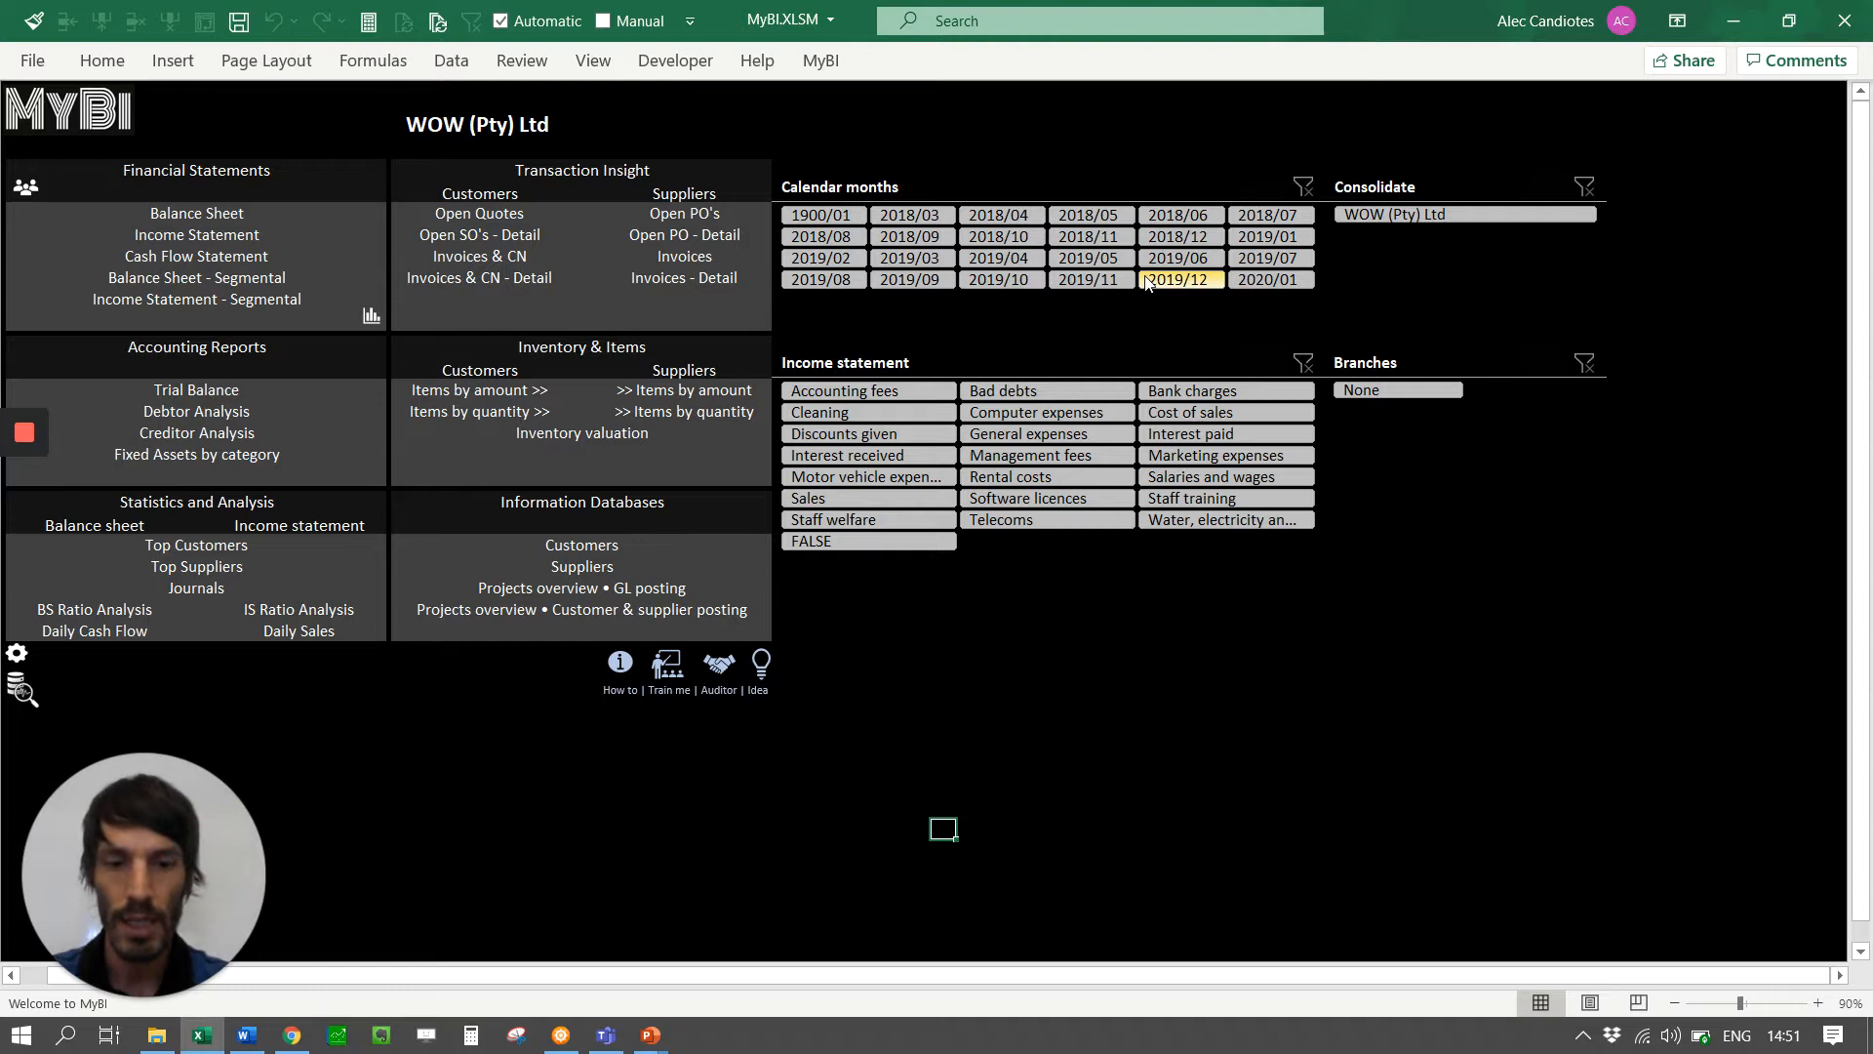
click(1180, 279)
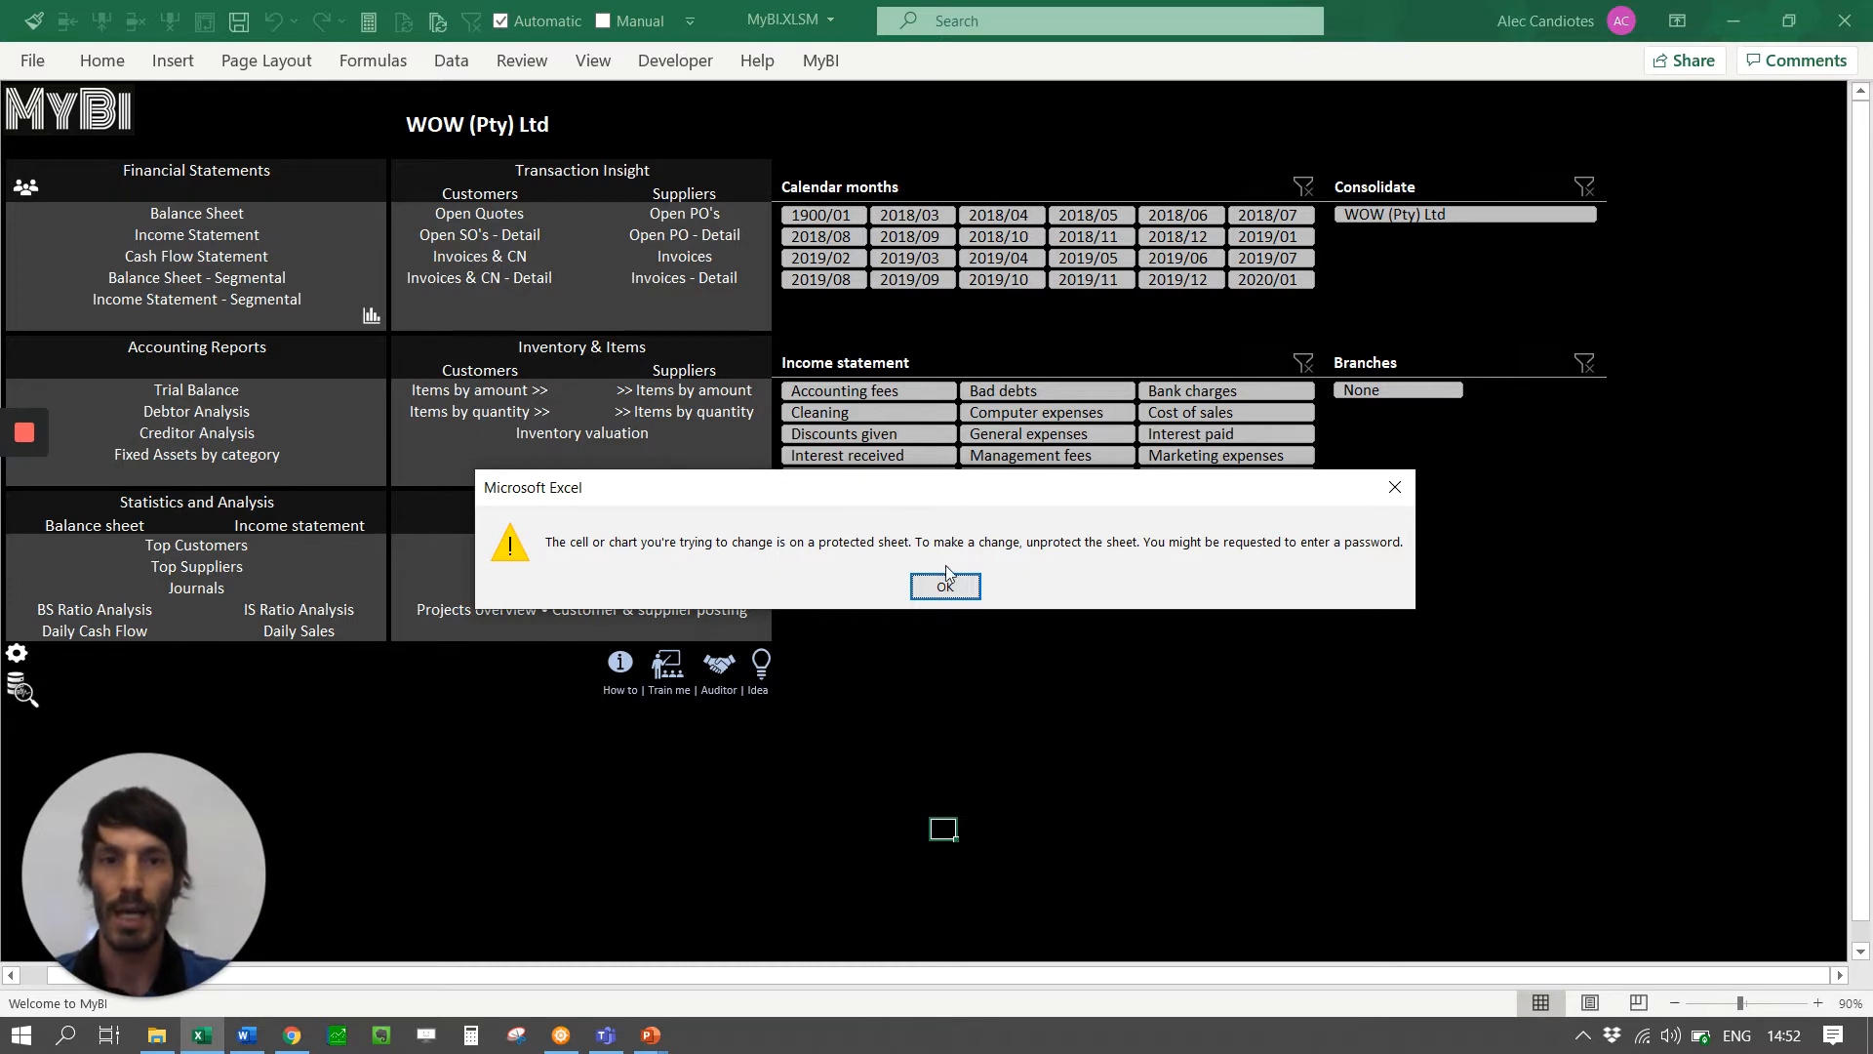
Dismiss the protected-sheet warning with OK, leaving the menu sheet unchanged.
click(944, 586)
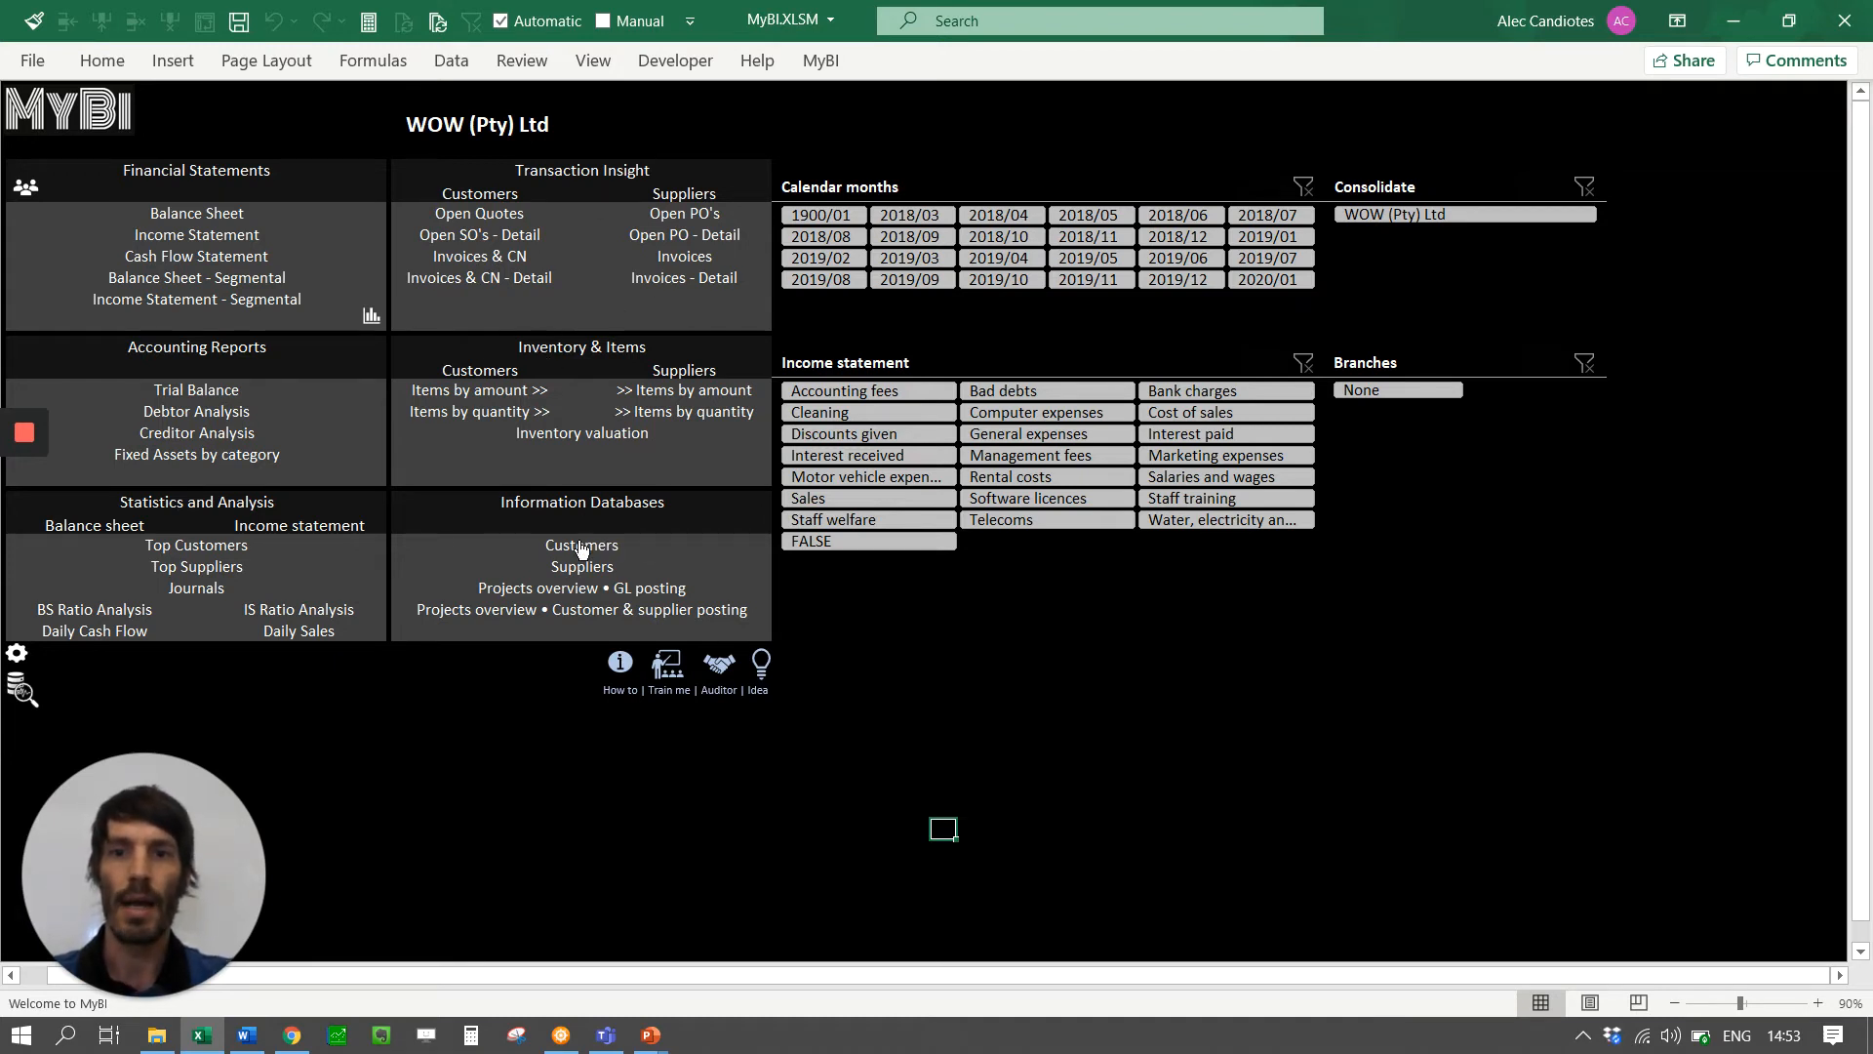
click(821, 234)
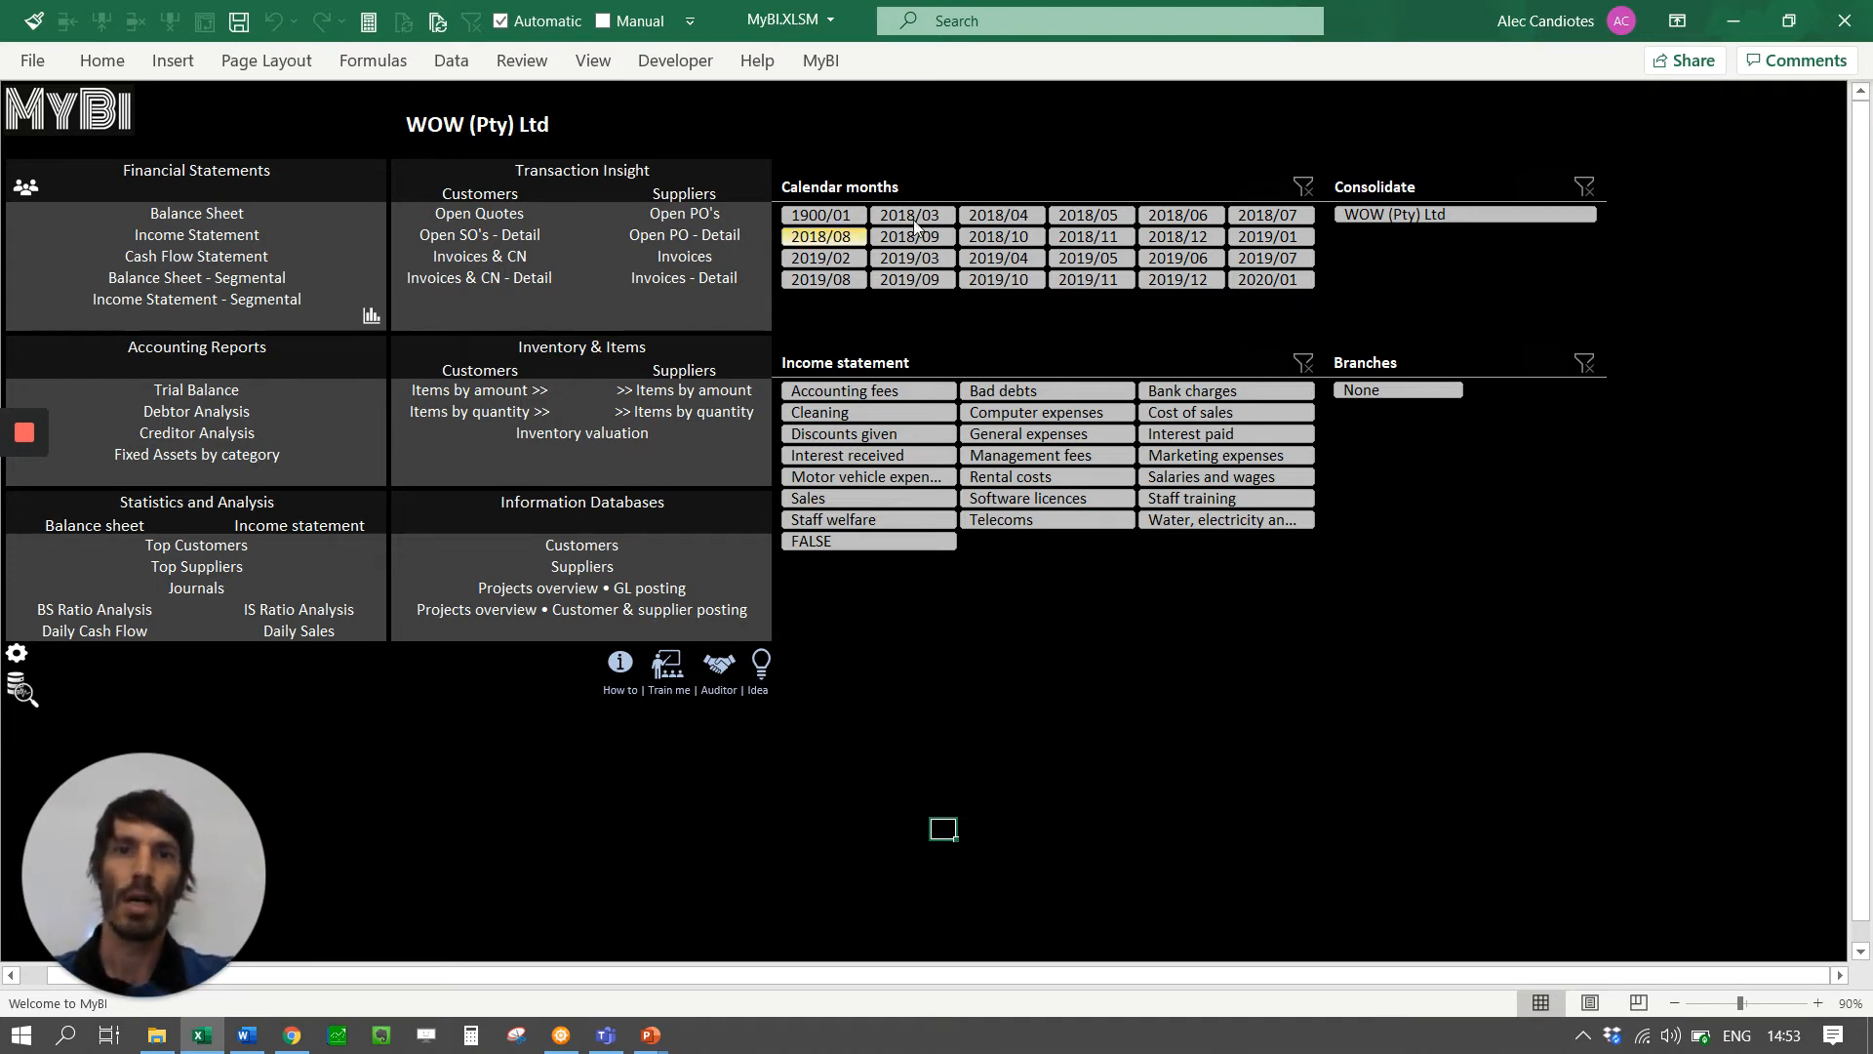
click(821, 258)
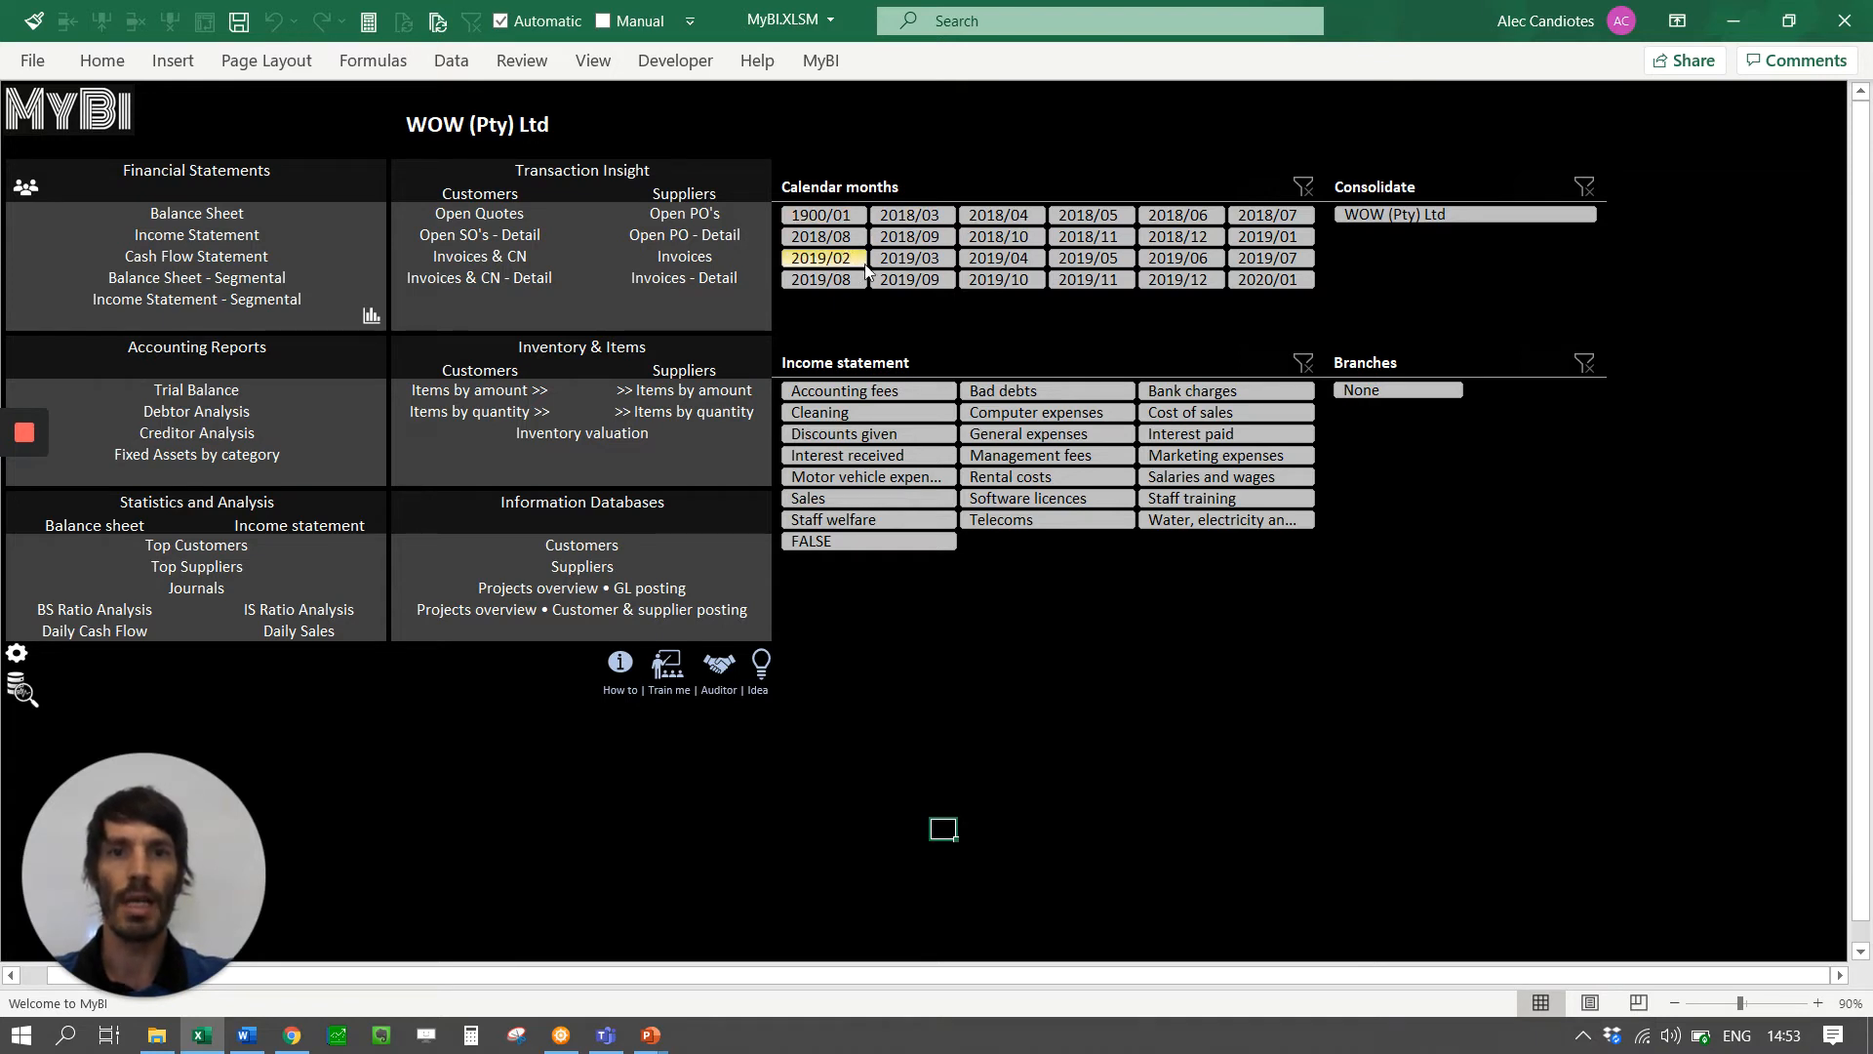
click(821, 214)
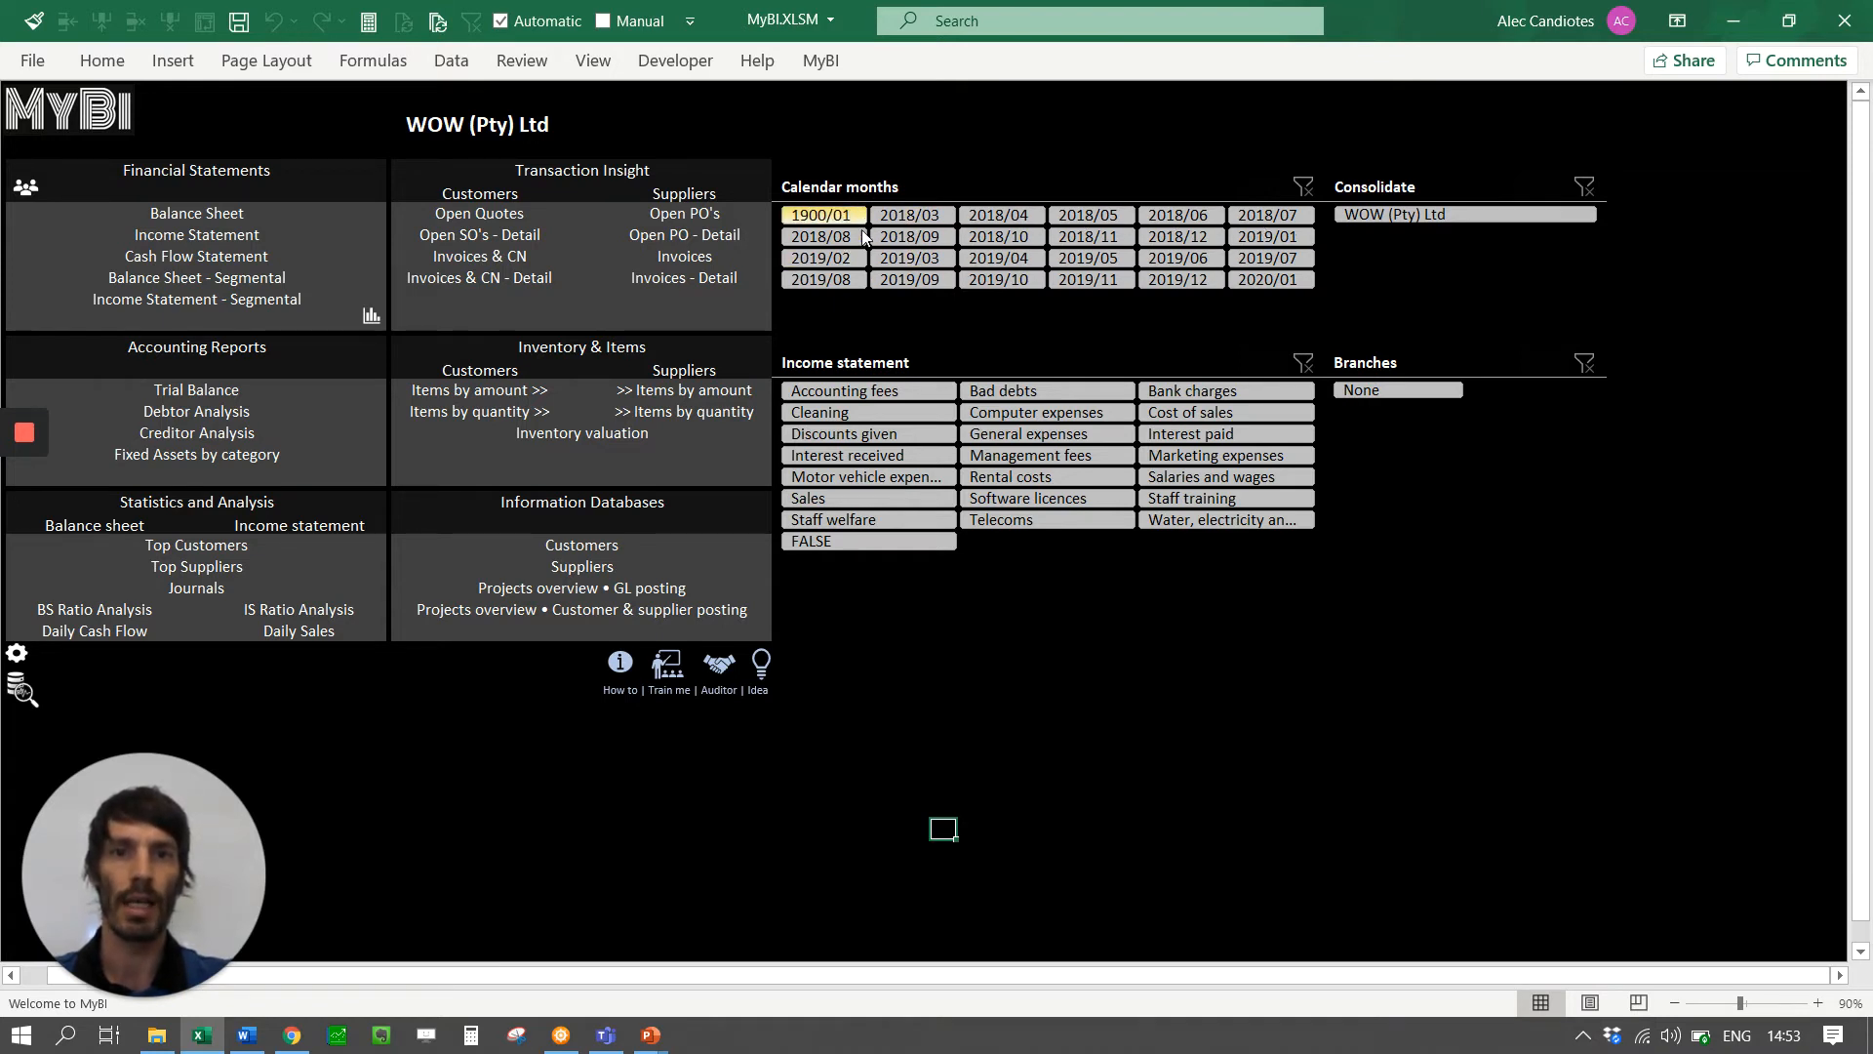
click(914, 215)
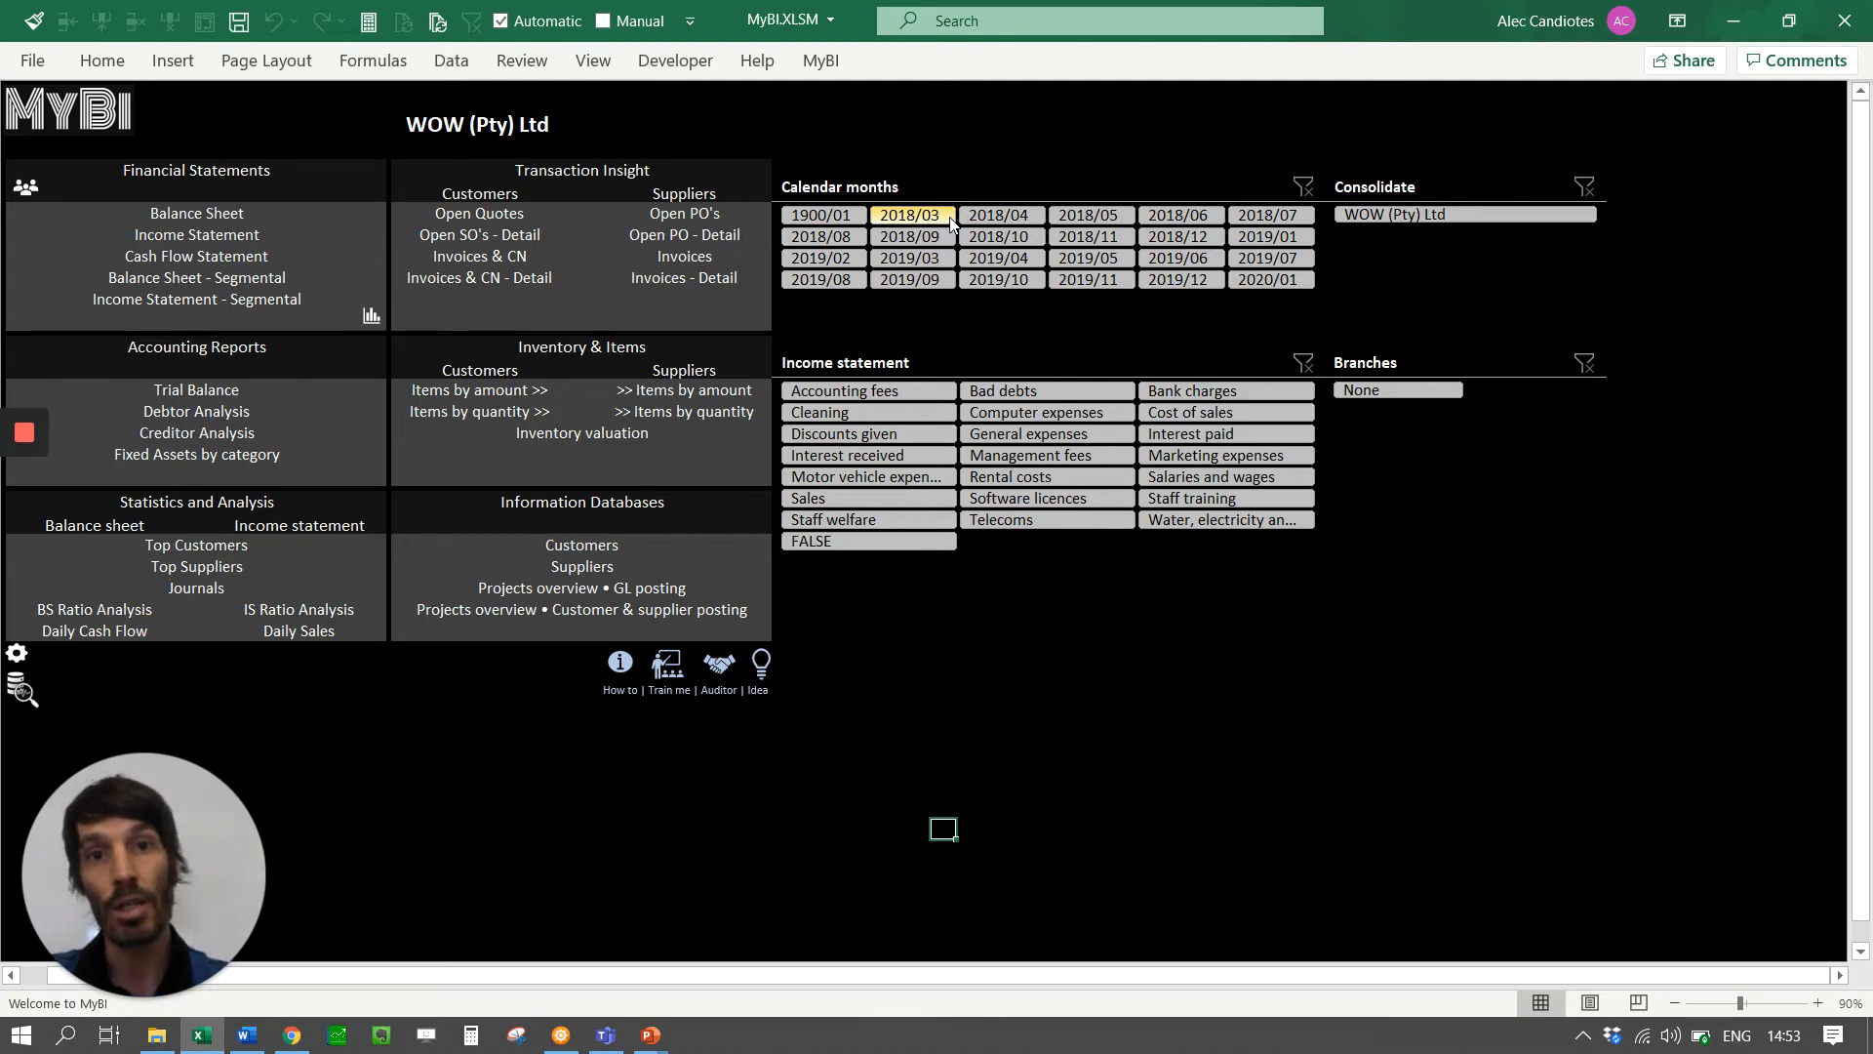
click(1001, 214)
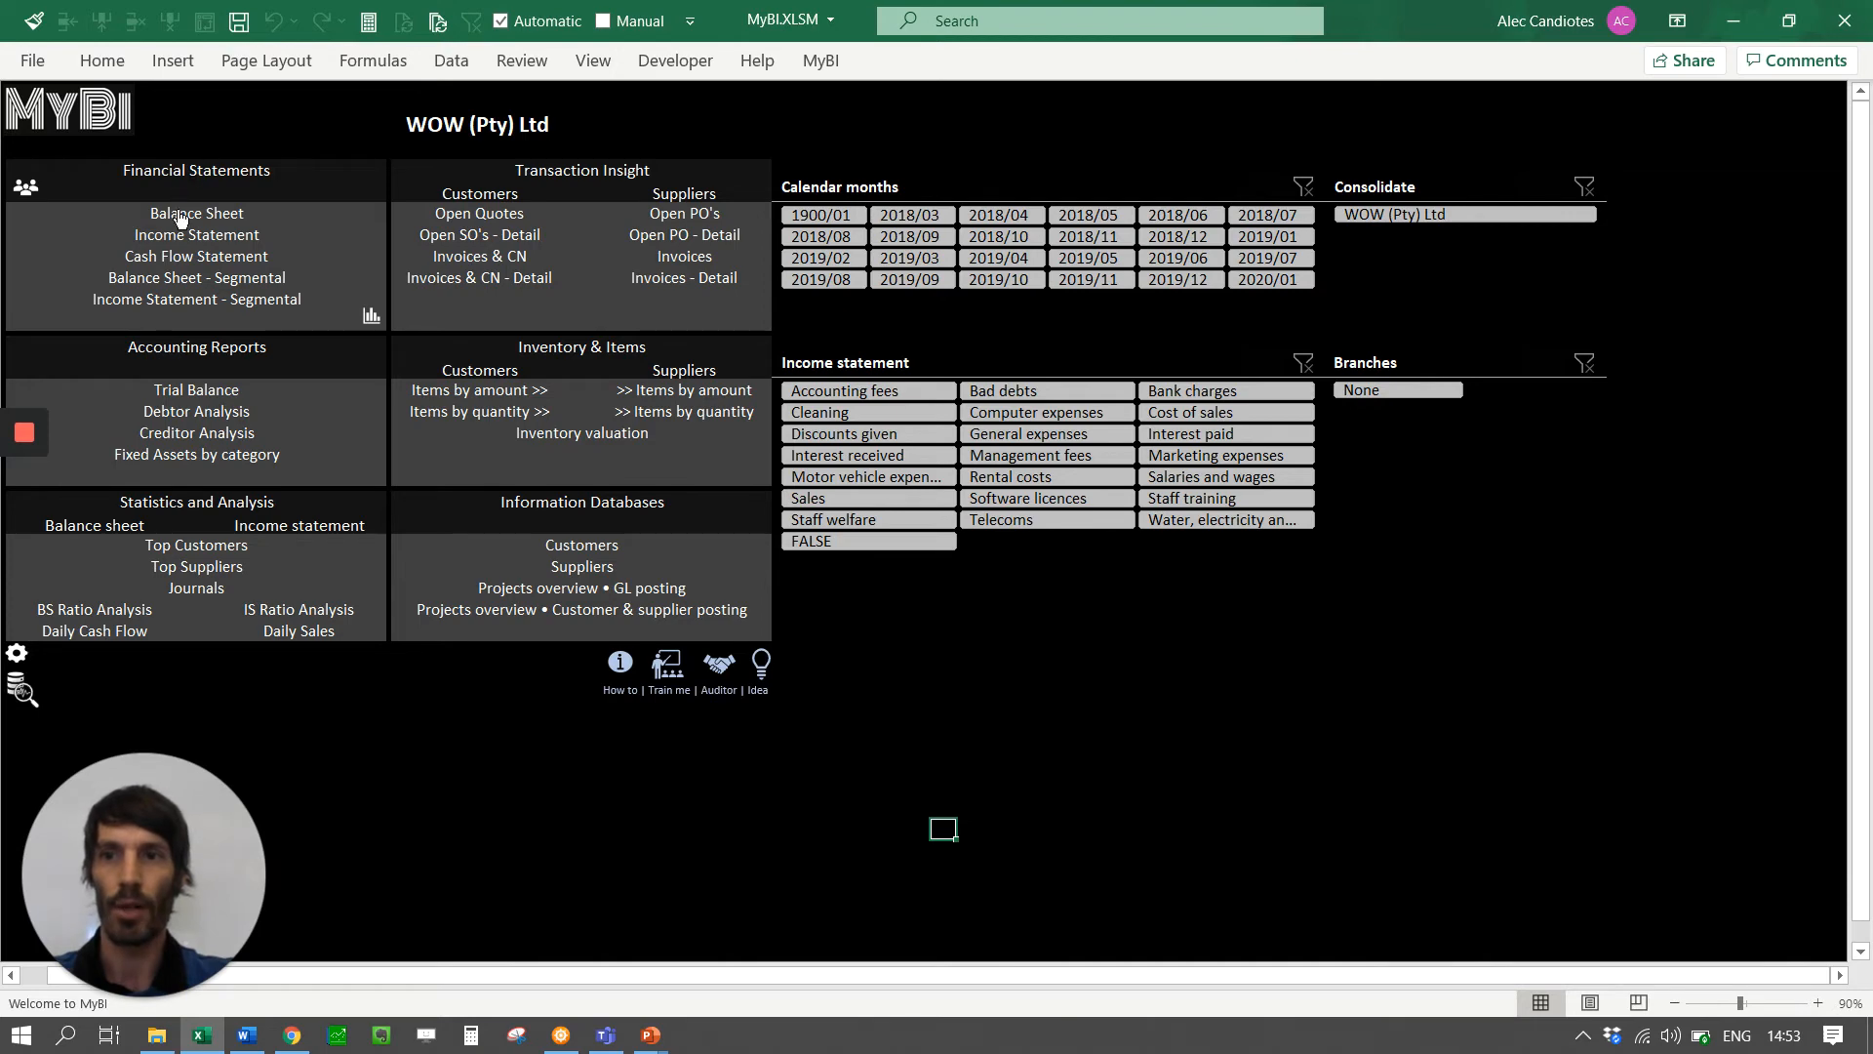
click(195, 213)
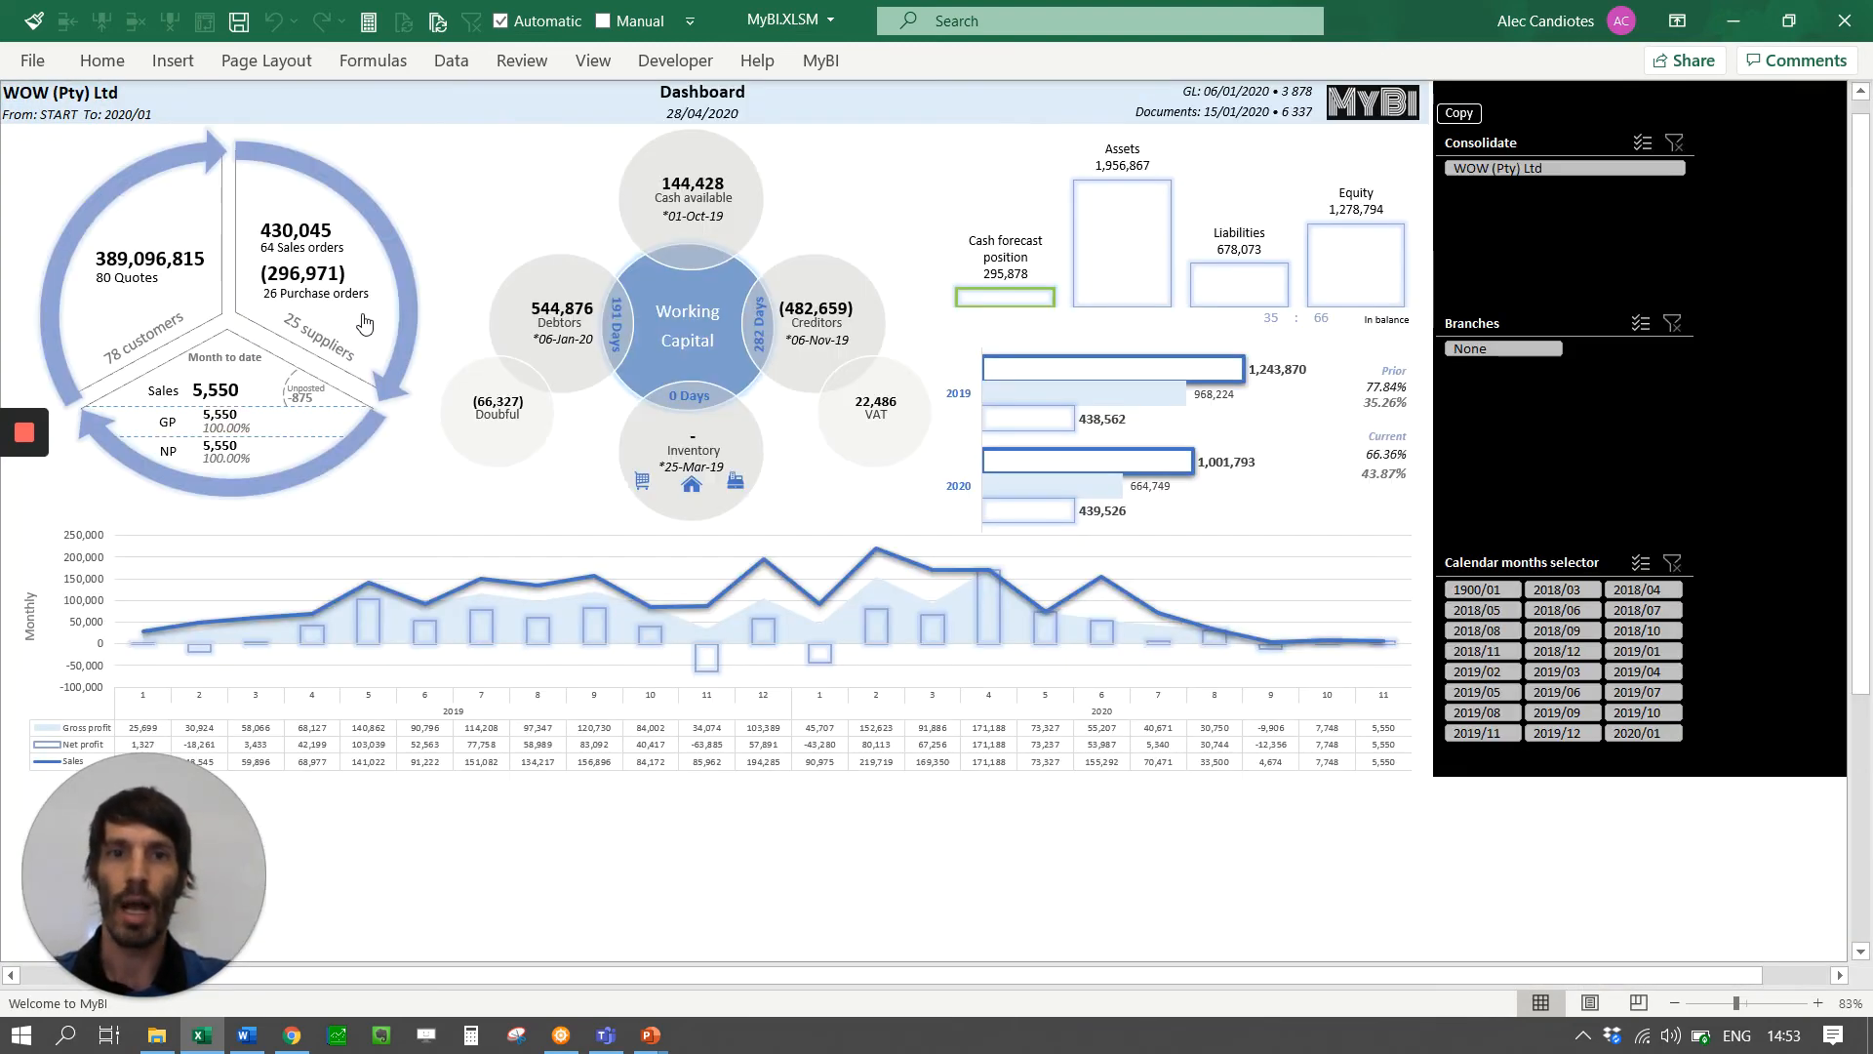
mouse_move(396, 230)
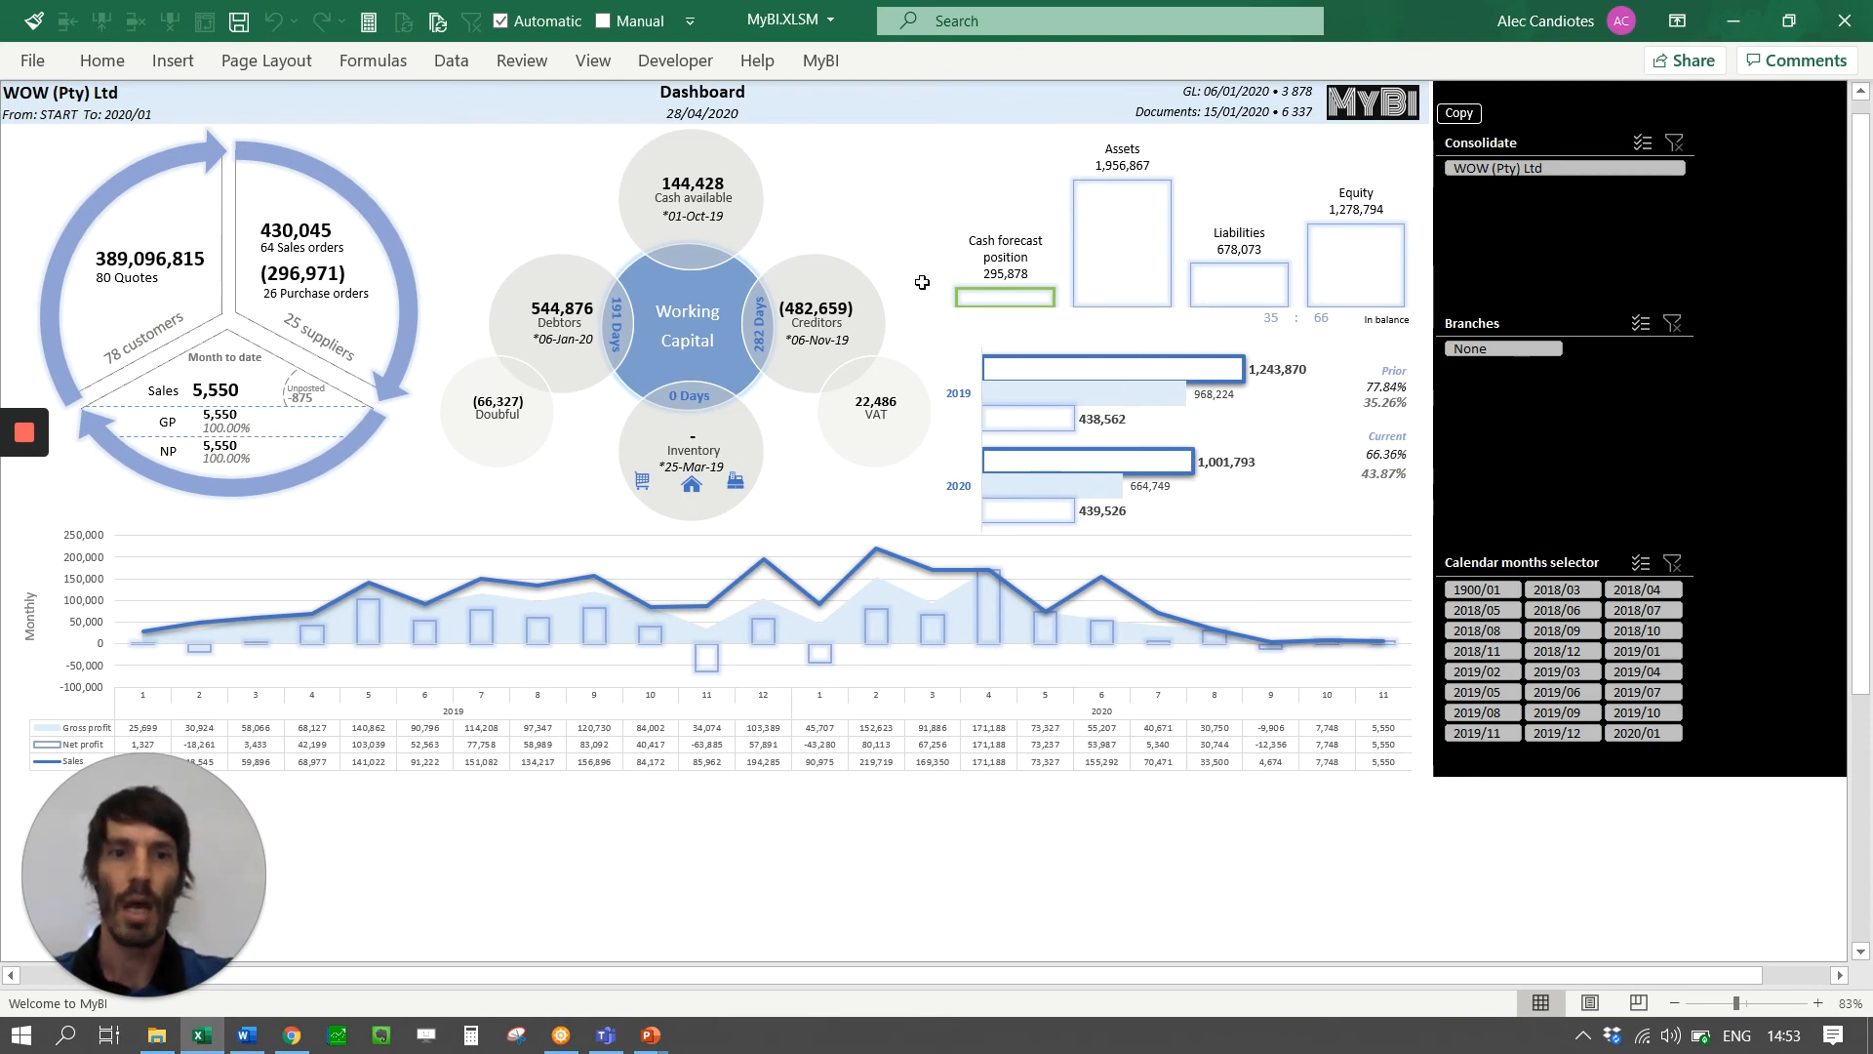
mouse_move(1686, 726)
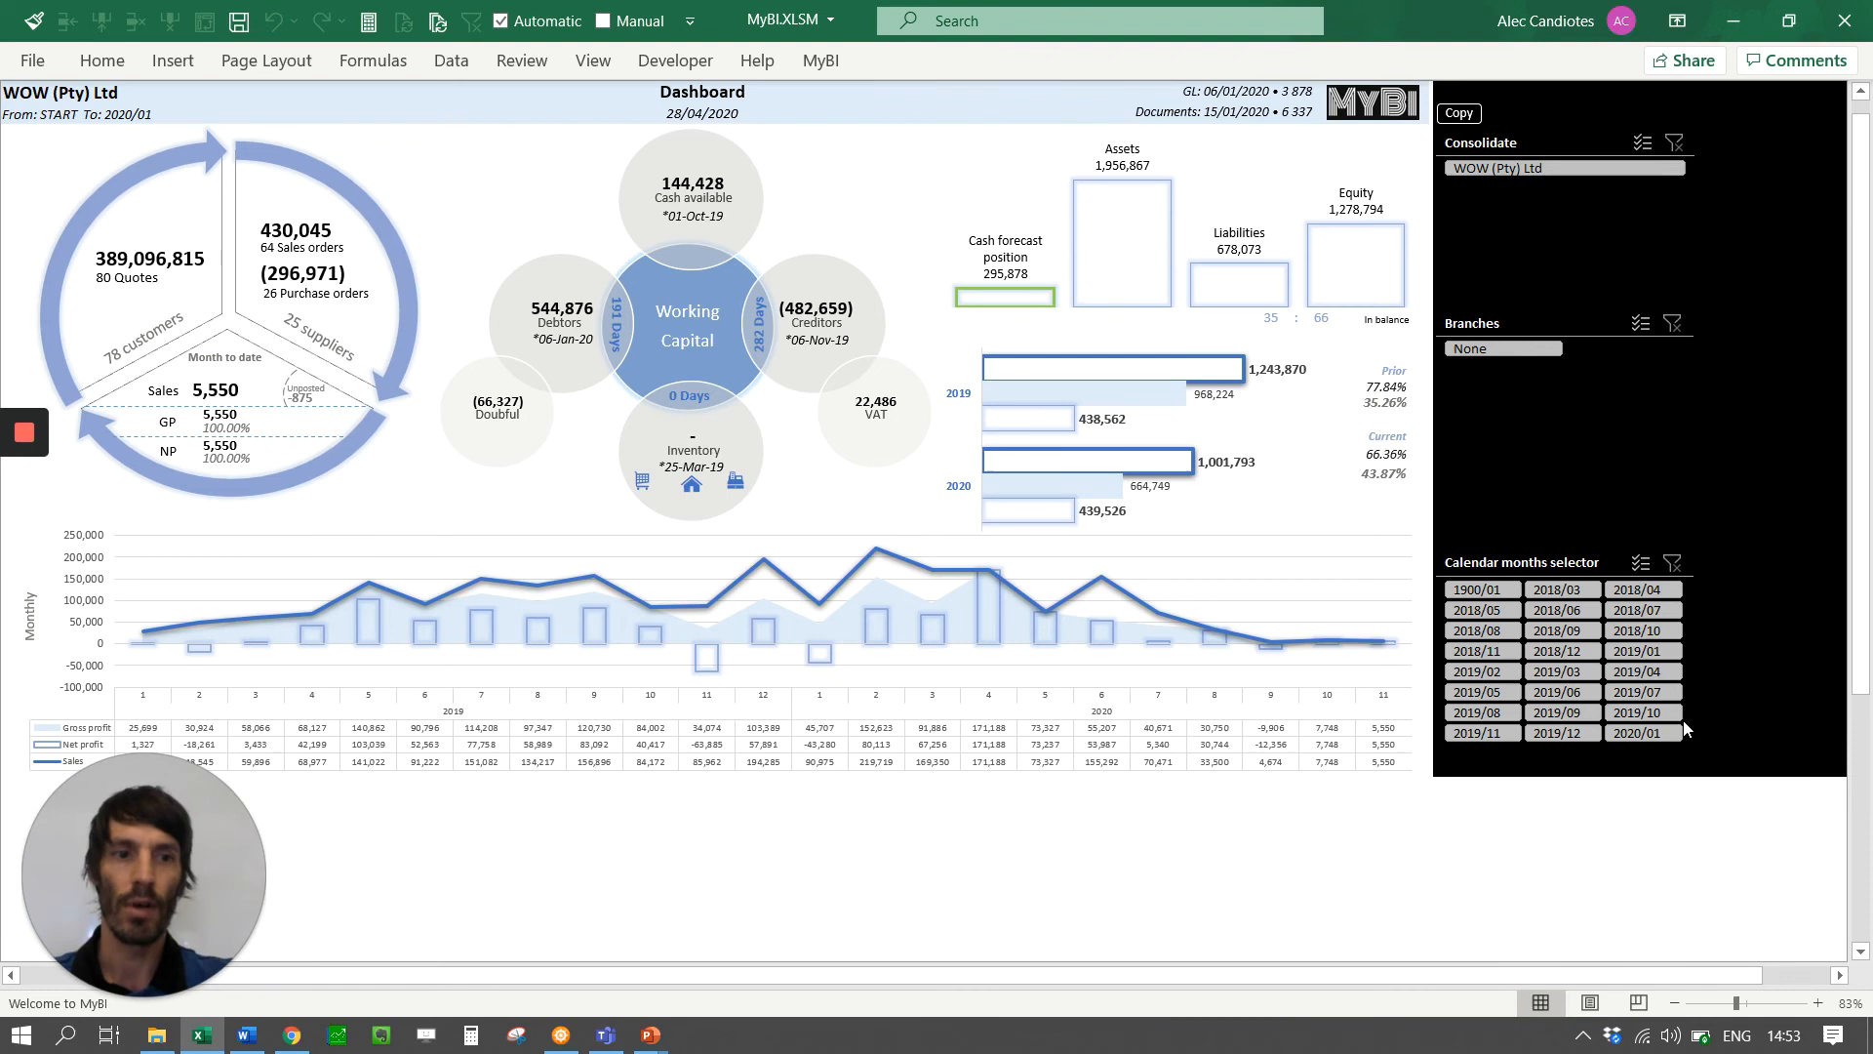
mouse_move(1649, 732)
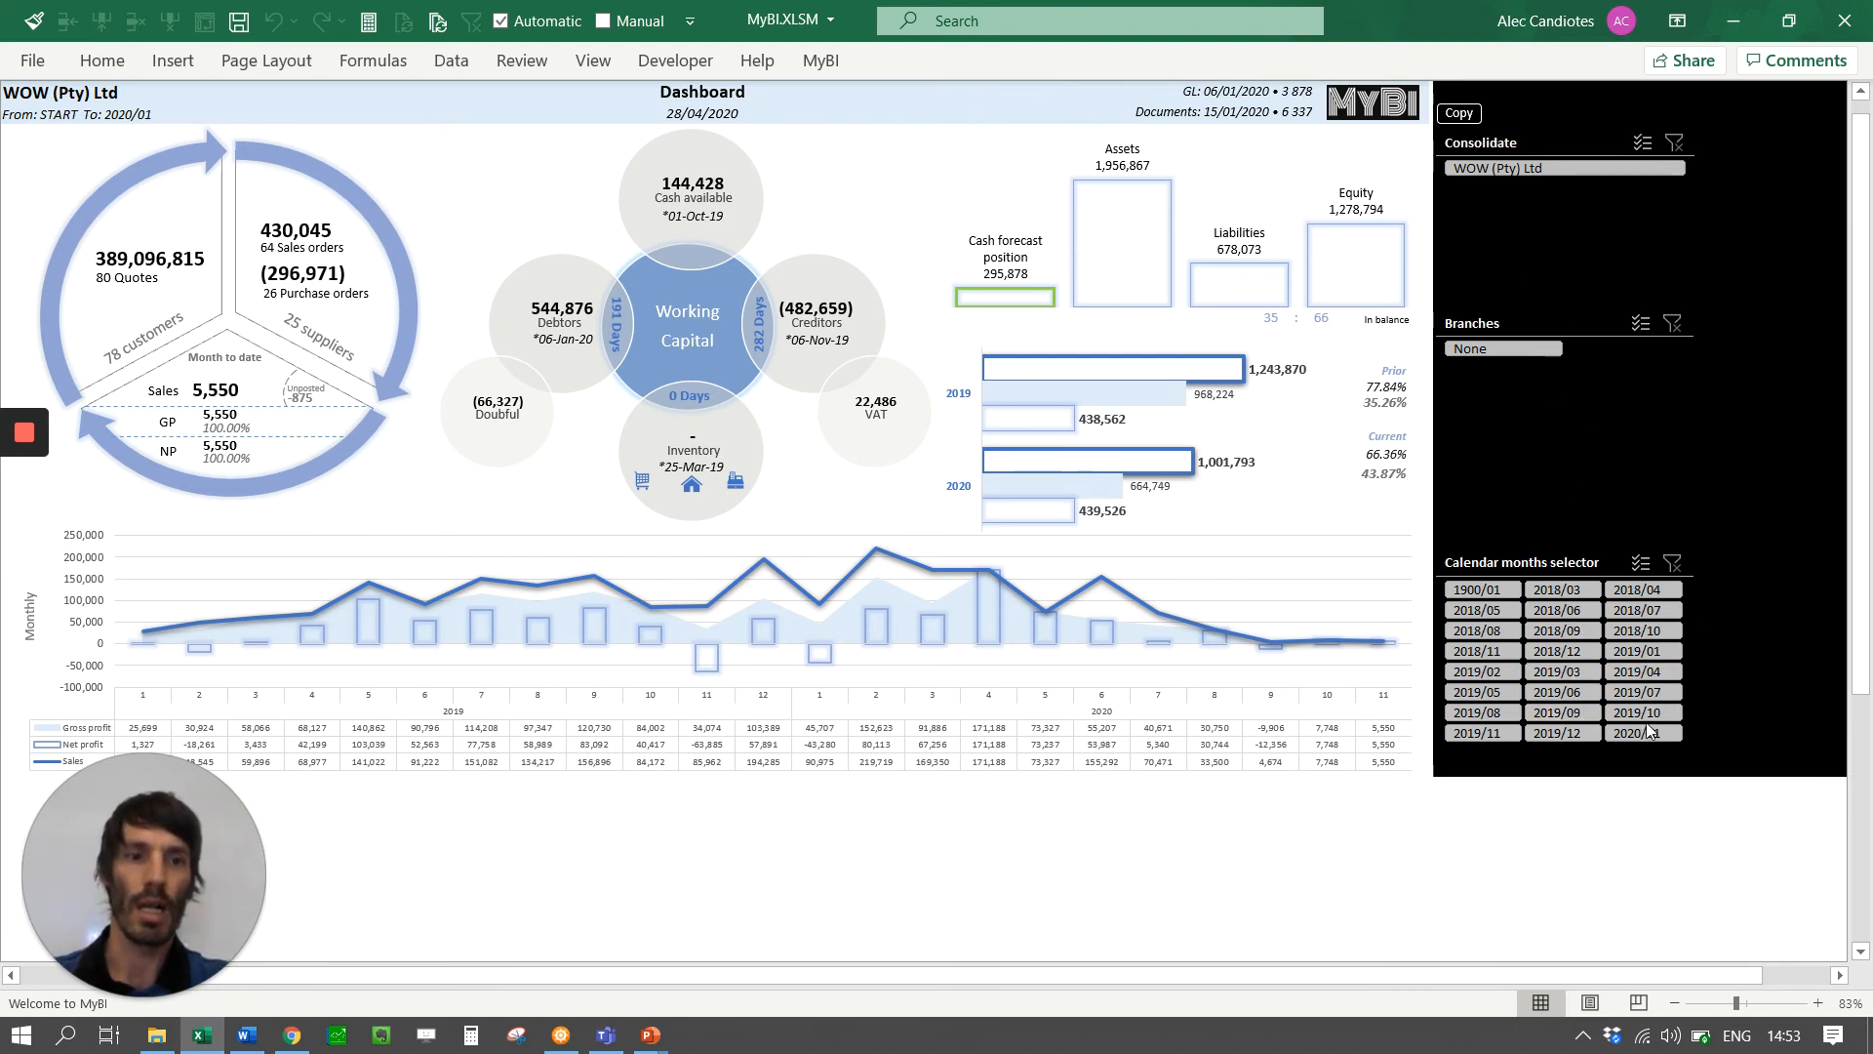
Select 2019/03 in the Calendar months slicer so the dashboard shows only March 2019.
click(1557, 672)
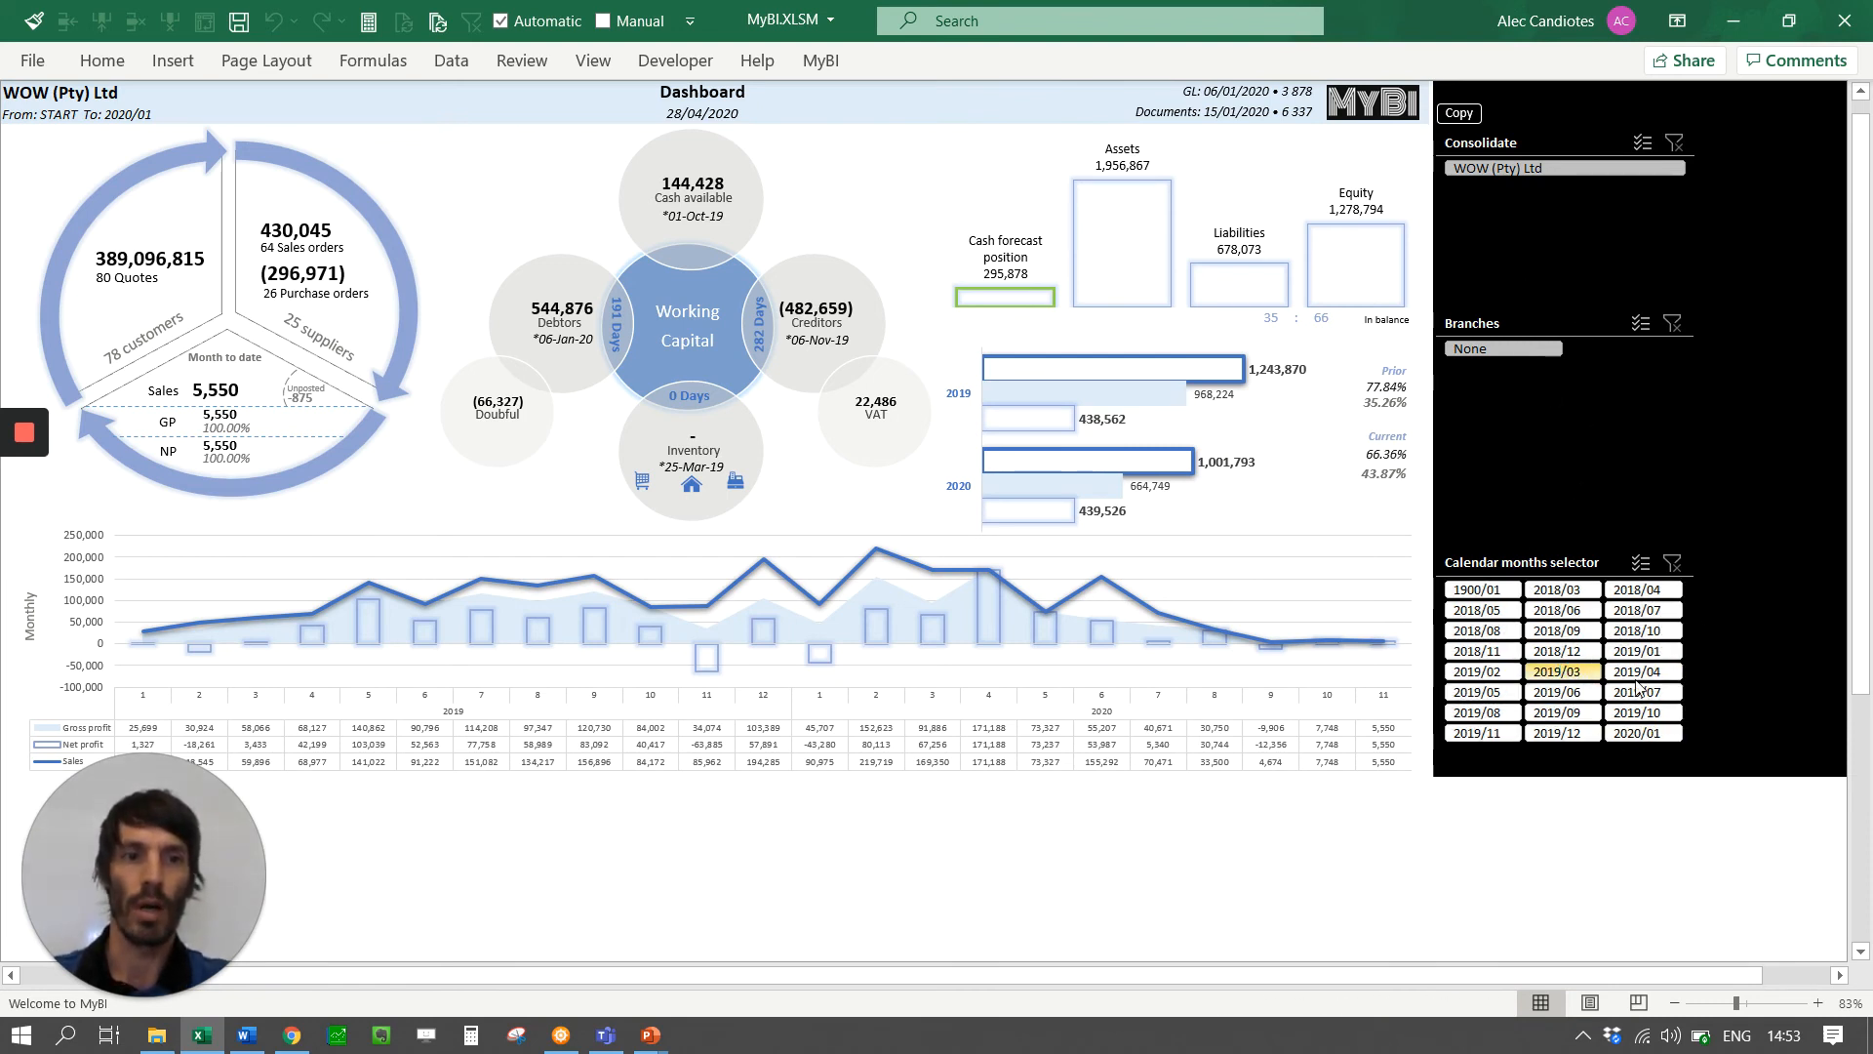
click(1479, 630)
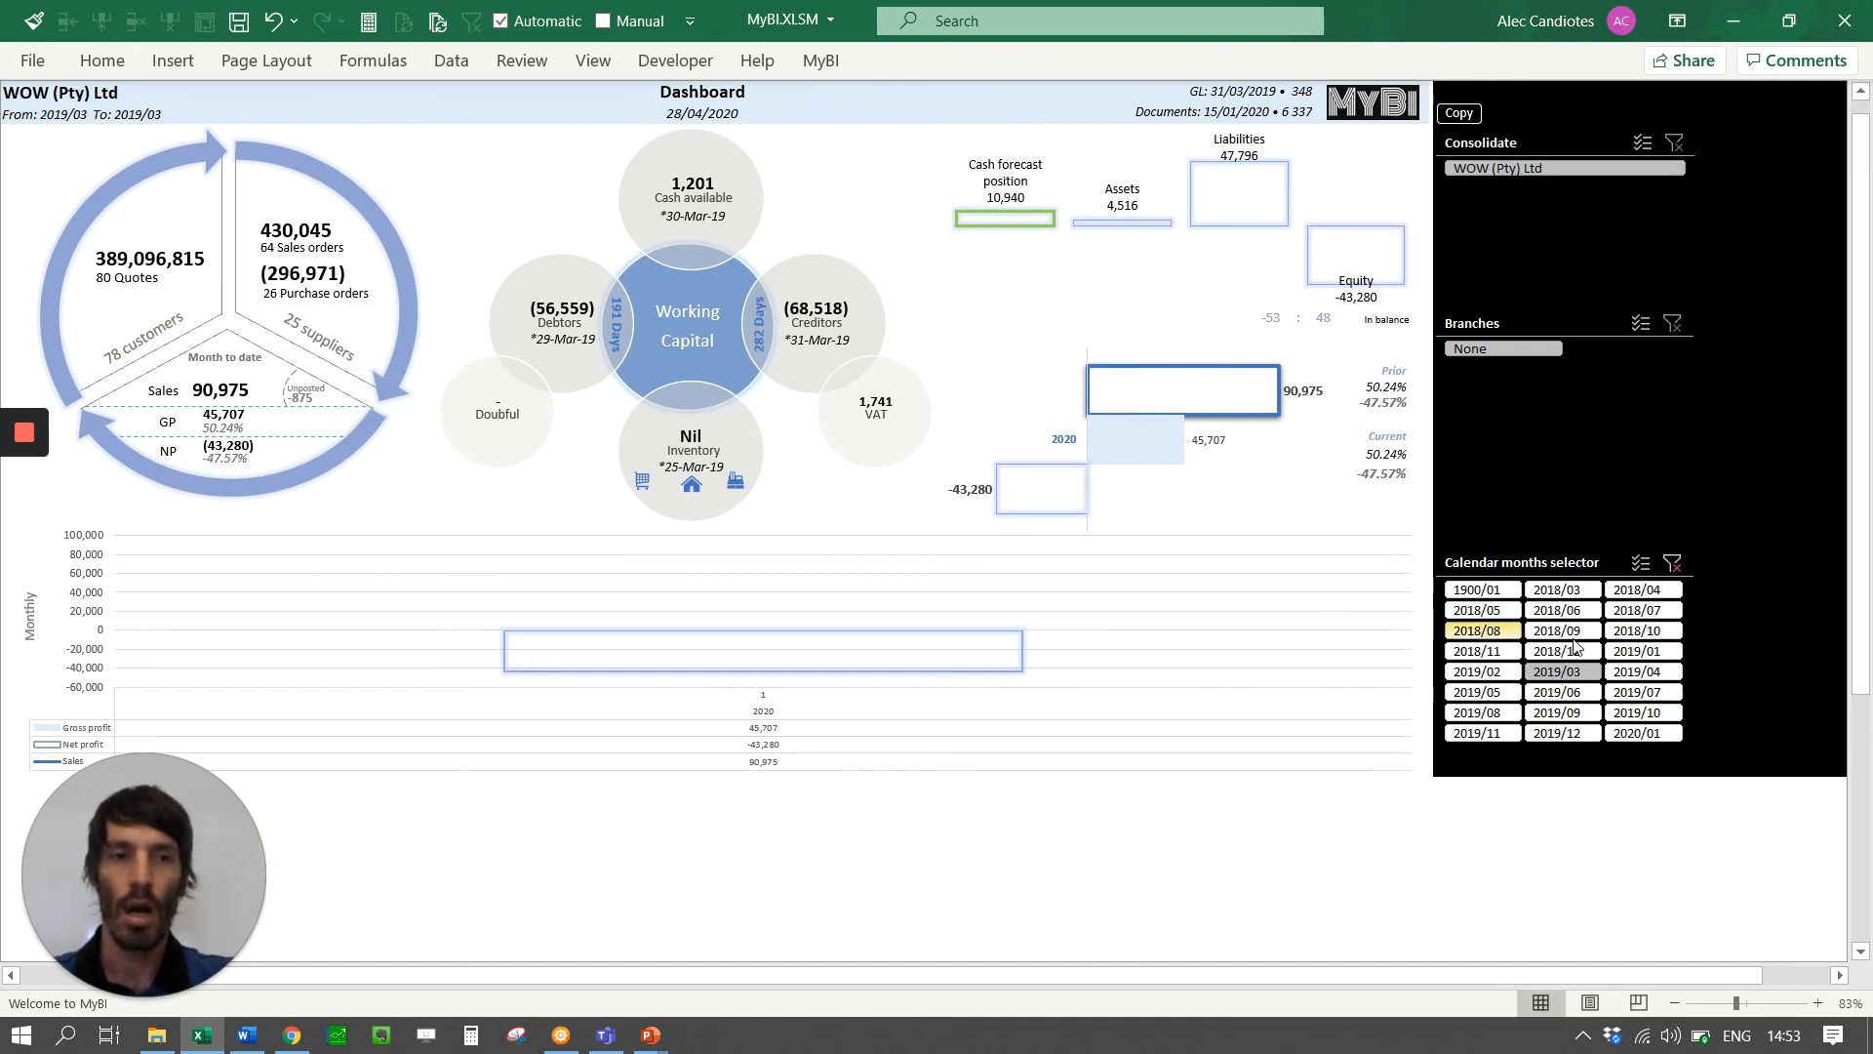